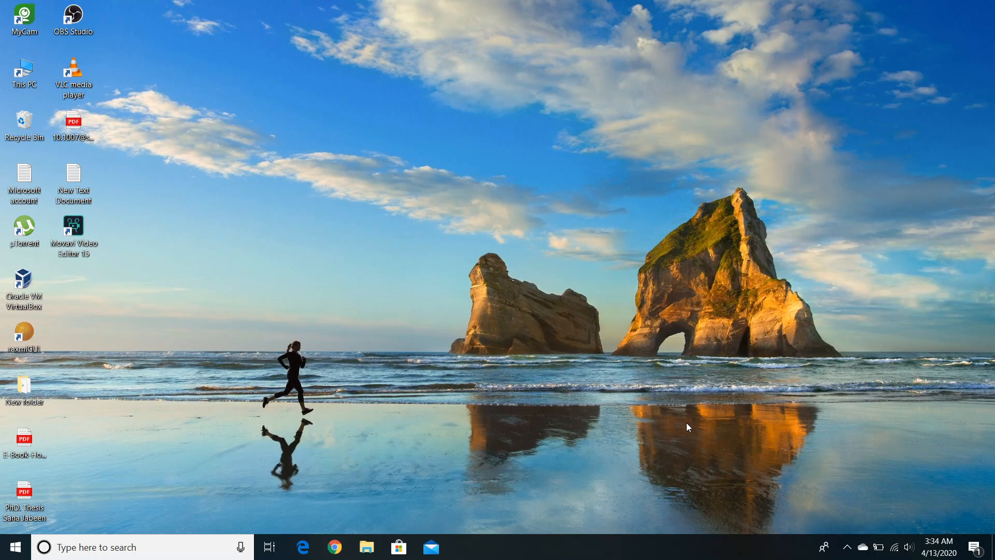
mouse_move(366, 546)
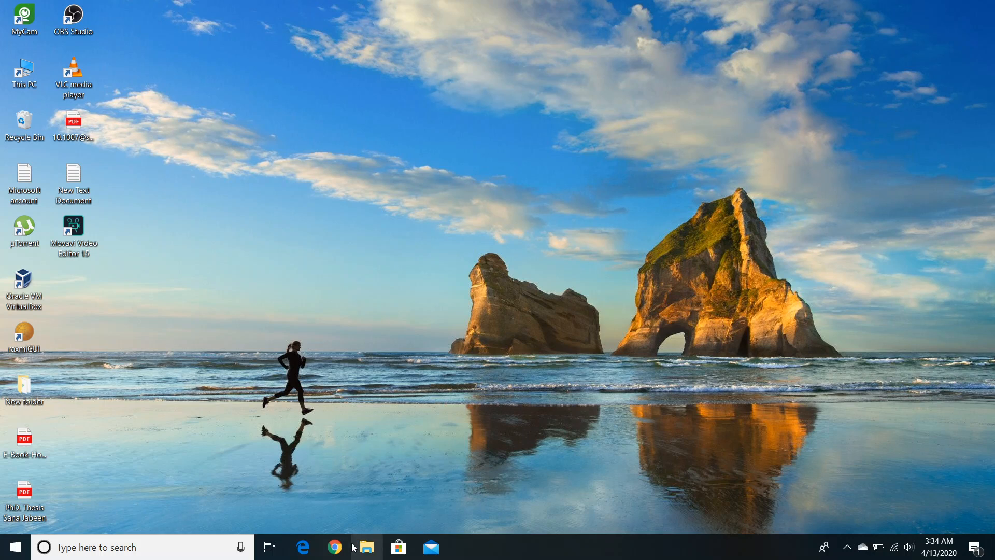
Browse to sourceforge.net/projects/raxmlgui/ in Chrome and scroll through the project page
click(335, 546)
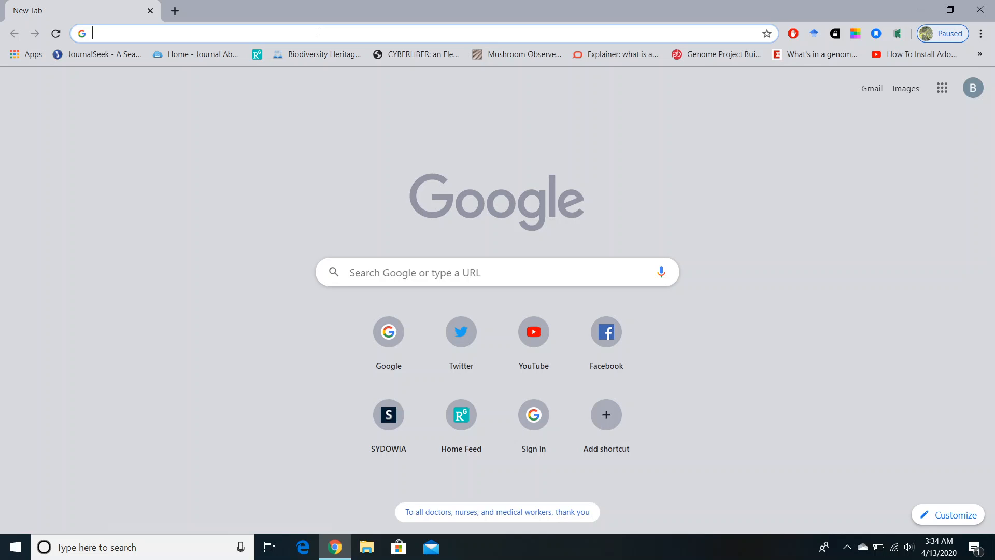
text(https://sourceforge.net/projects/raxmlgui/)
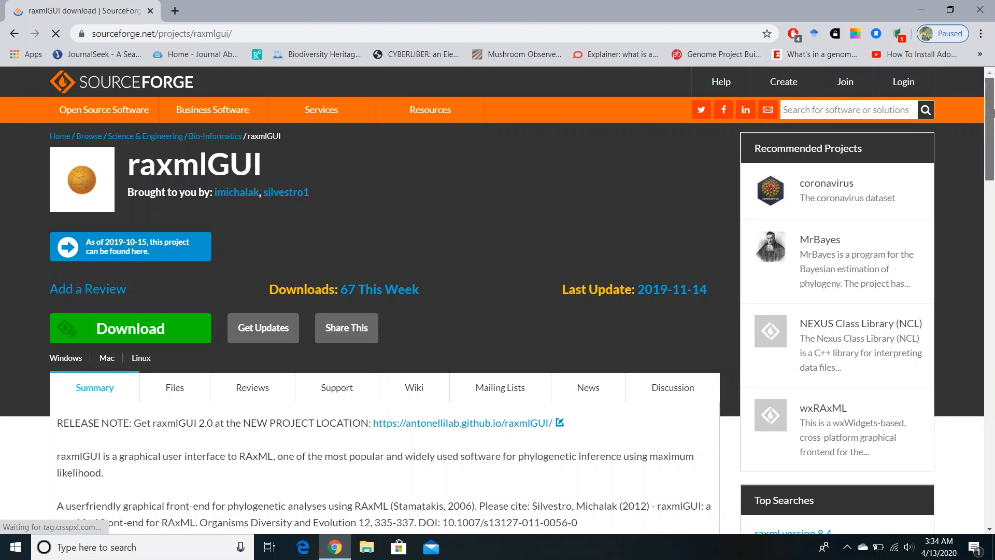
scroll(down, 3)
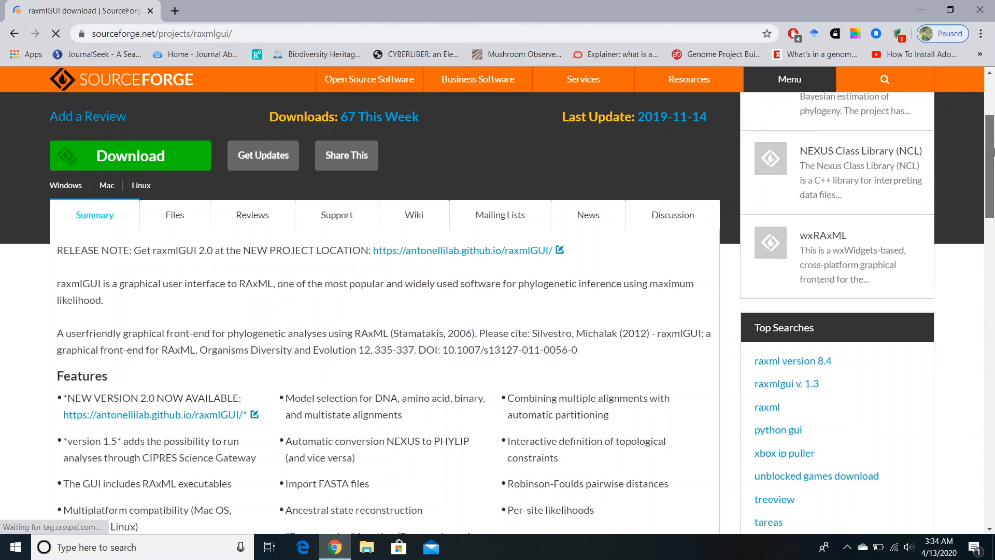
scroll(down, 3)
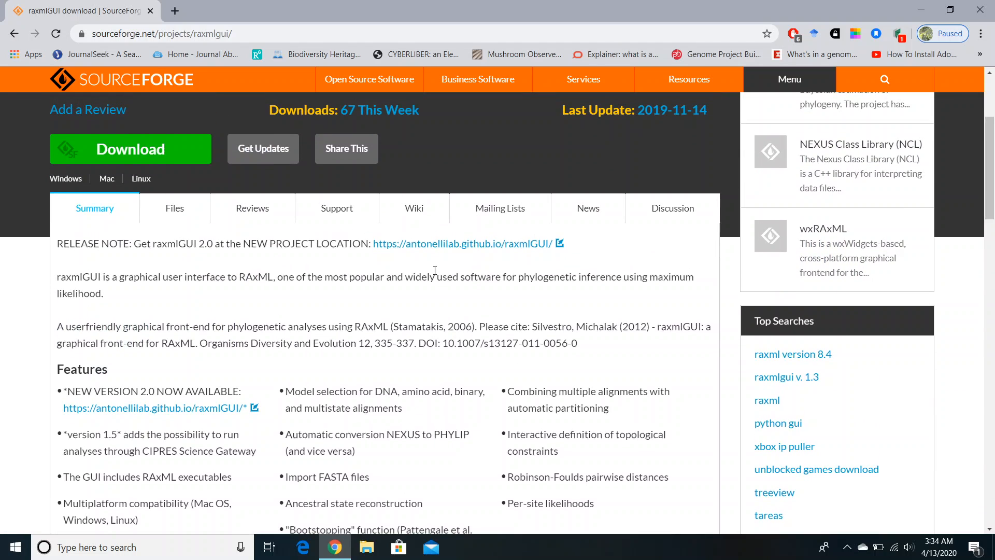
mouse_move(66, 282)
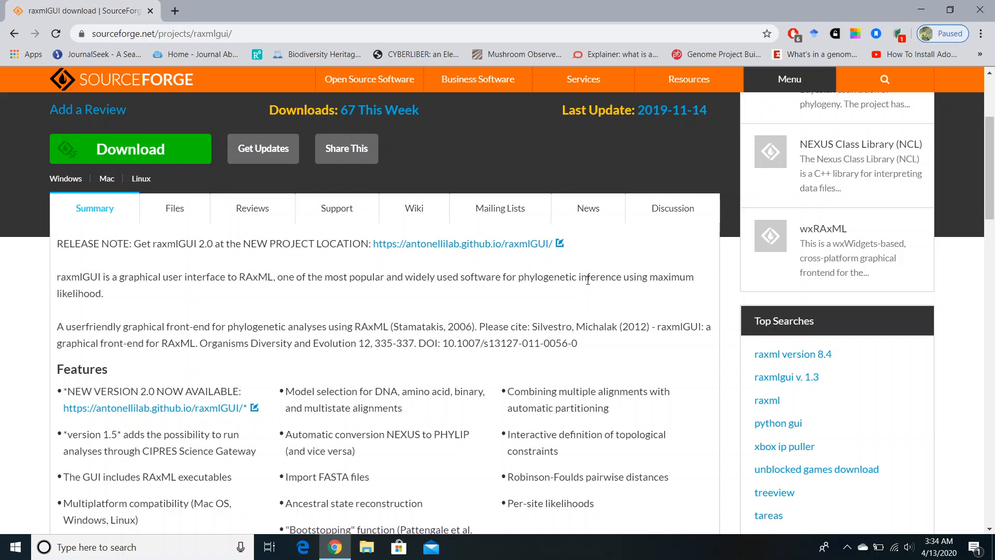
mouse_move(177, 292)
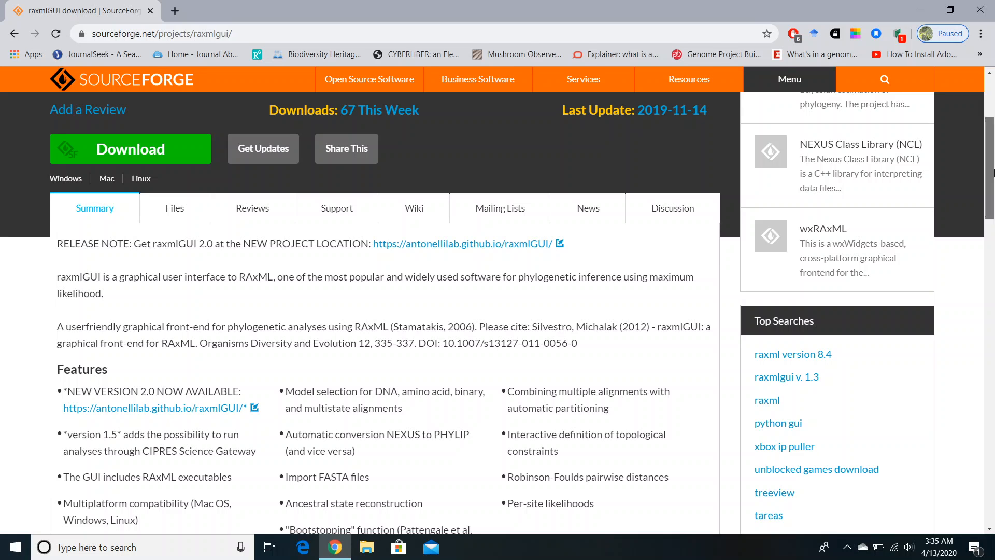
scroll(down, 3)
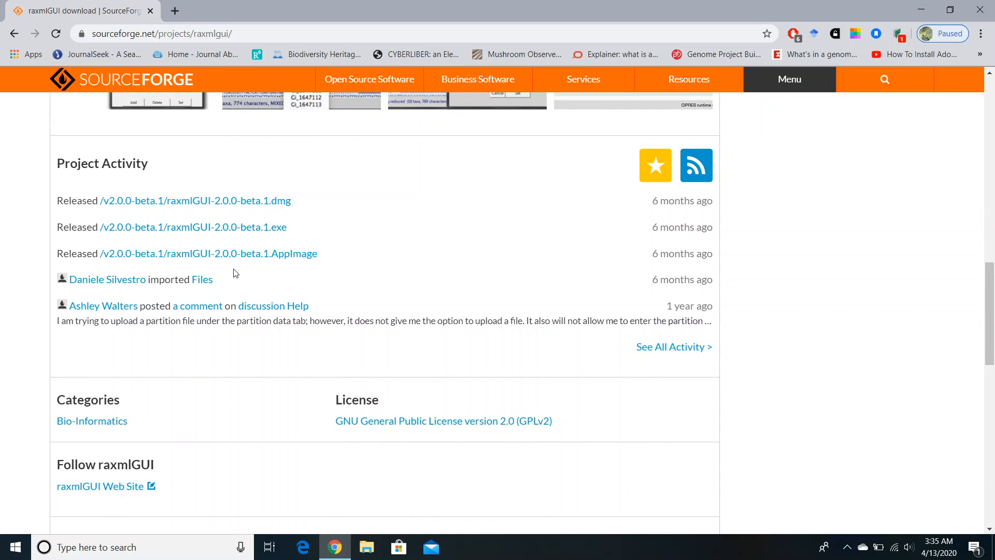
mouse_move(858, 262)
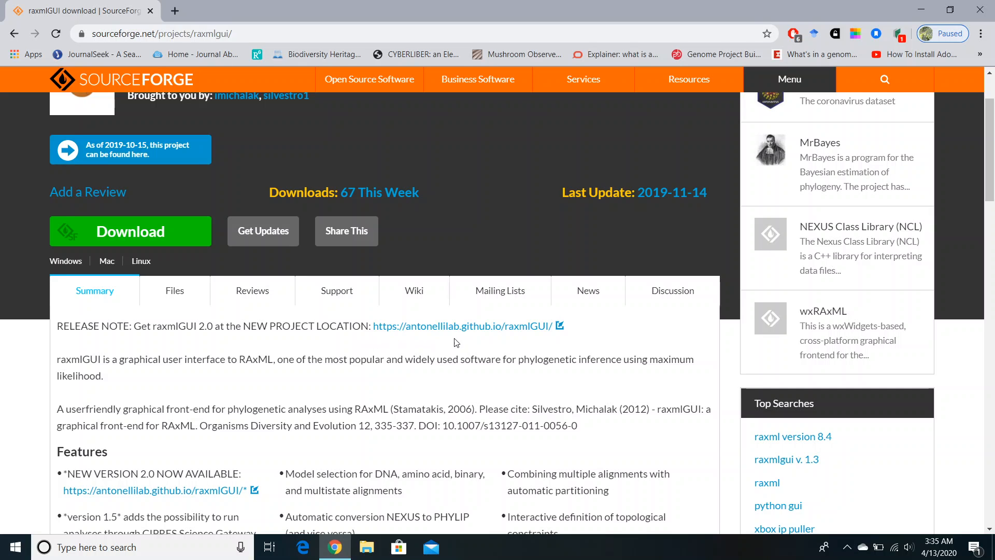
Follow the release-note link to the raxmlGUI 2.0 site, start the v2.0.0-beta.6 Windows download, then cancel it
click(462, 325)
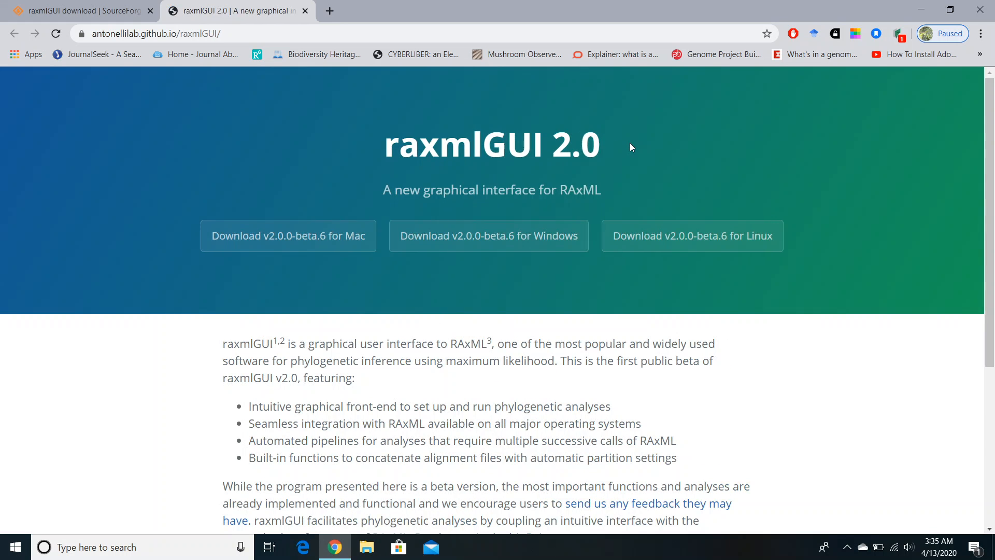
mouse_move(520, 182)
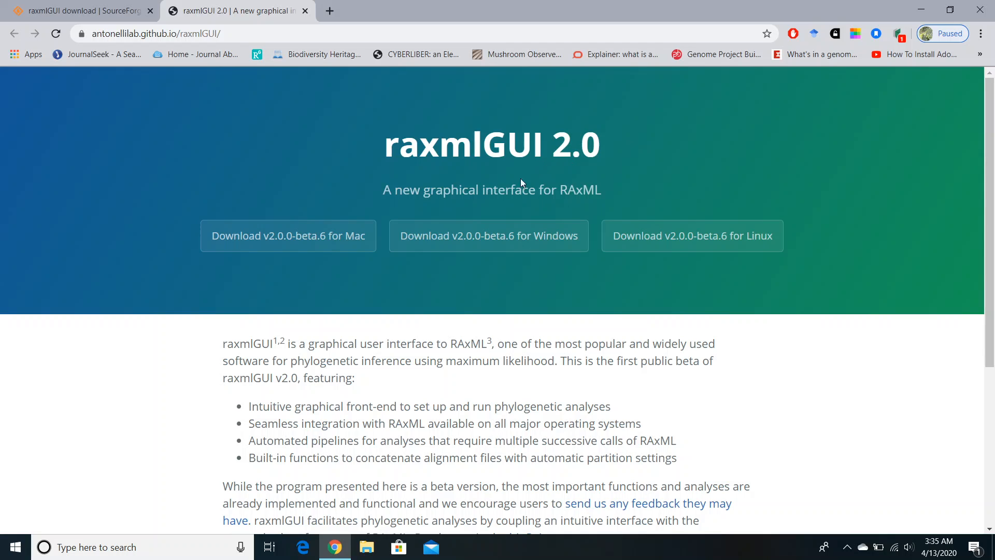
mouse_move(585, 187)
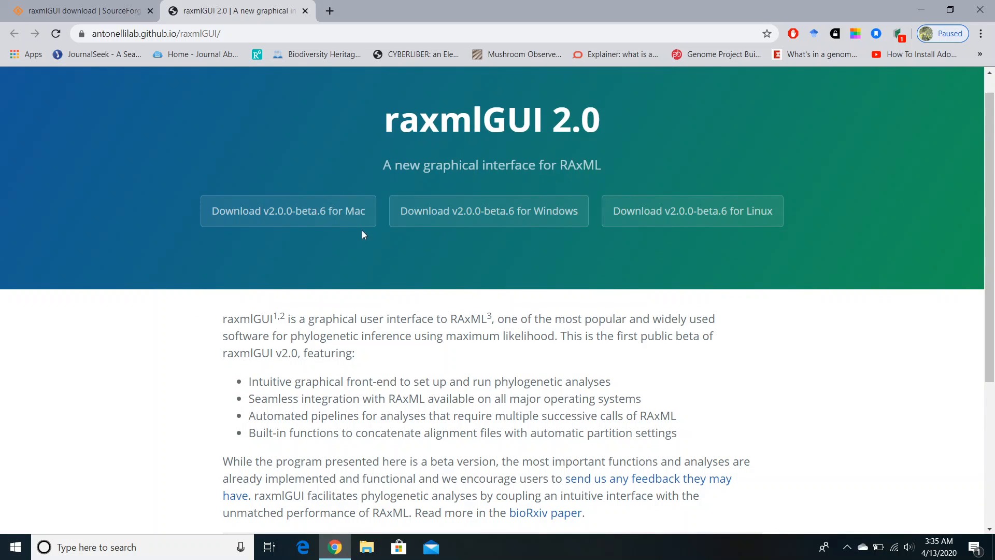
mouse_move(488, 210)
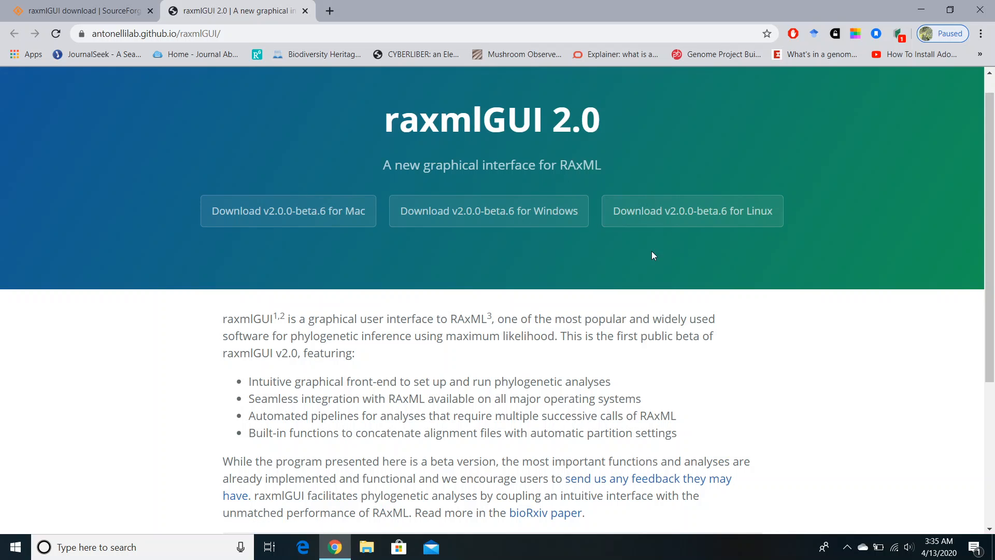
mouse_move(572, 255)
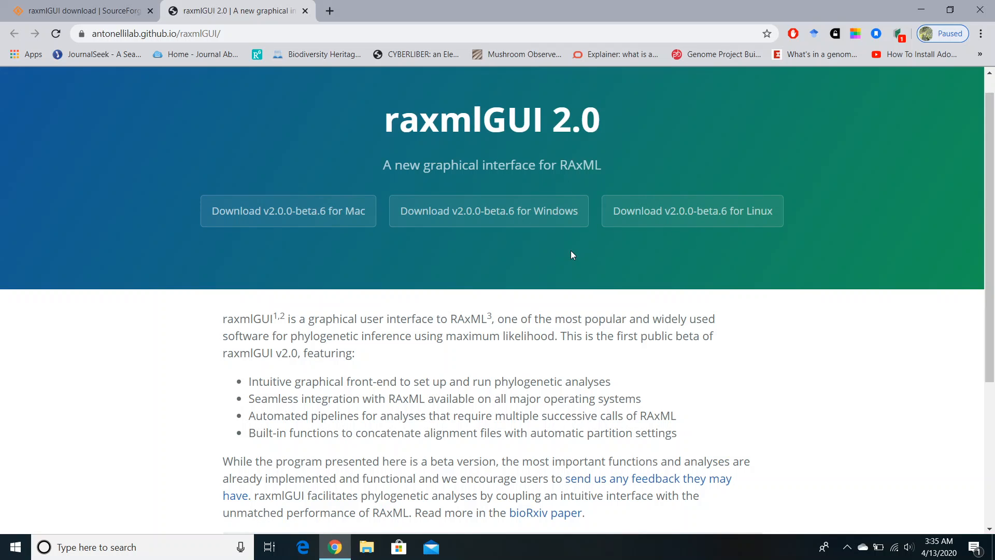
mouse_move(517, 246)
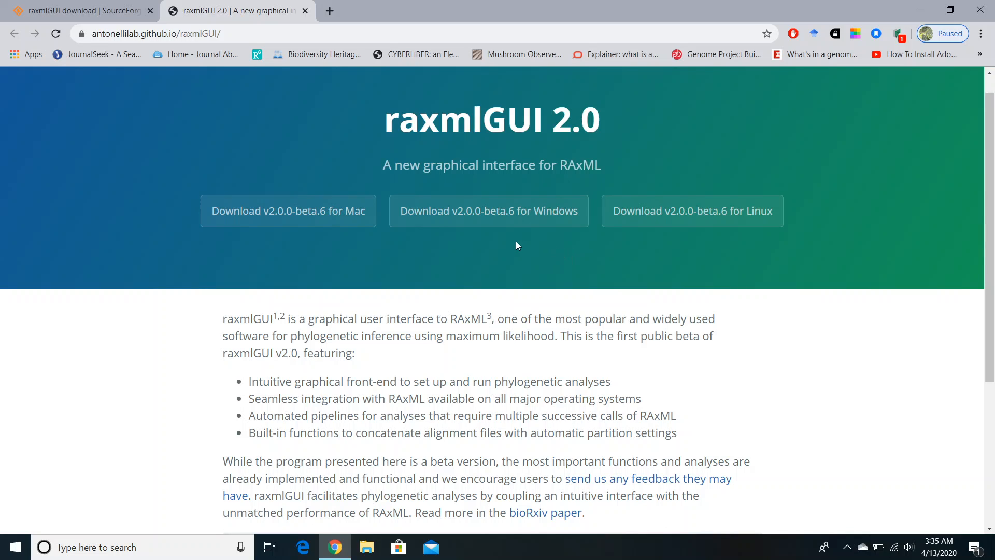
mouse_move(548, 216)
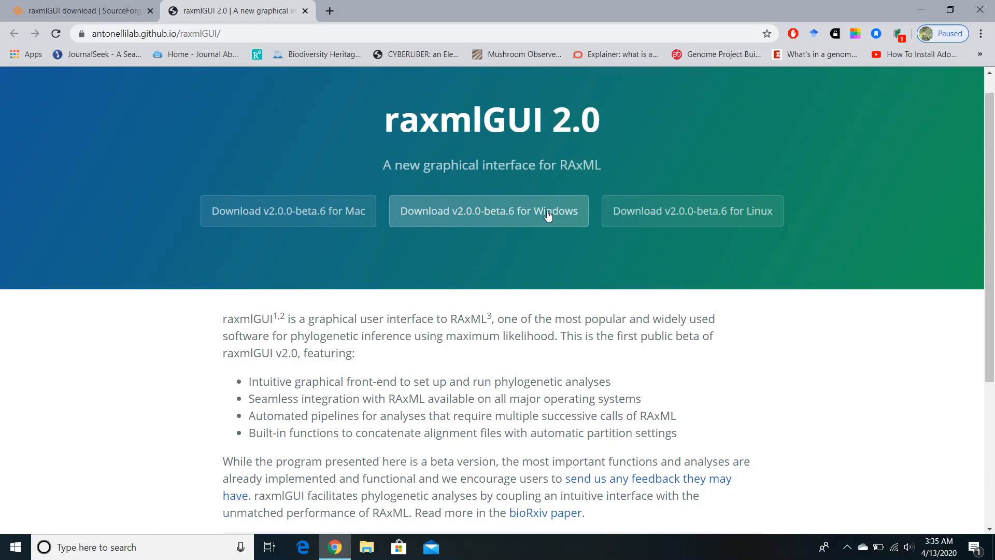
click(488, 210)
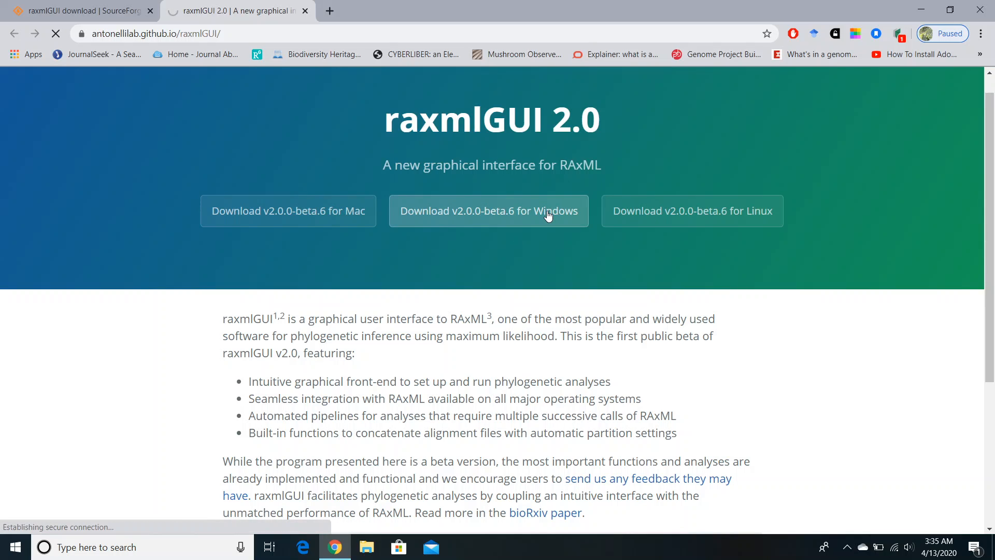
click(489, 210)
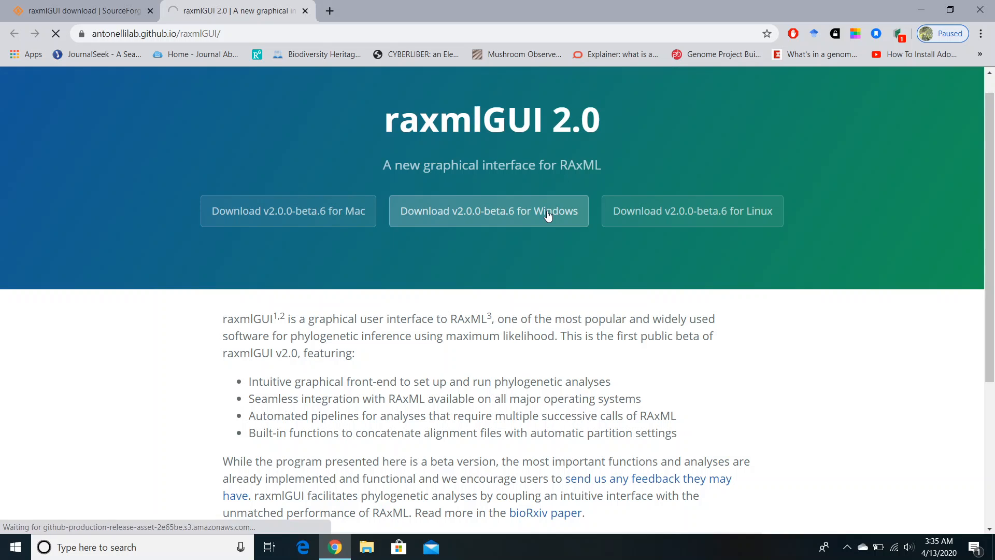
click(489, 211)
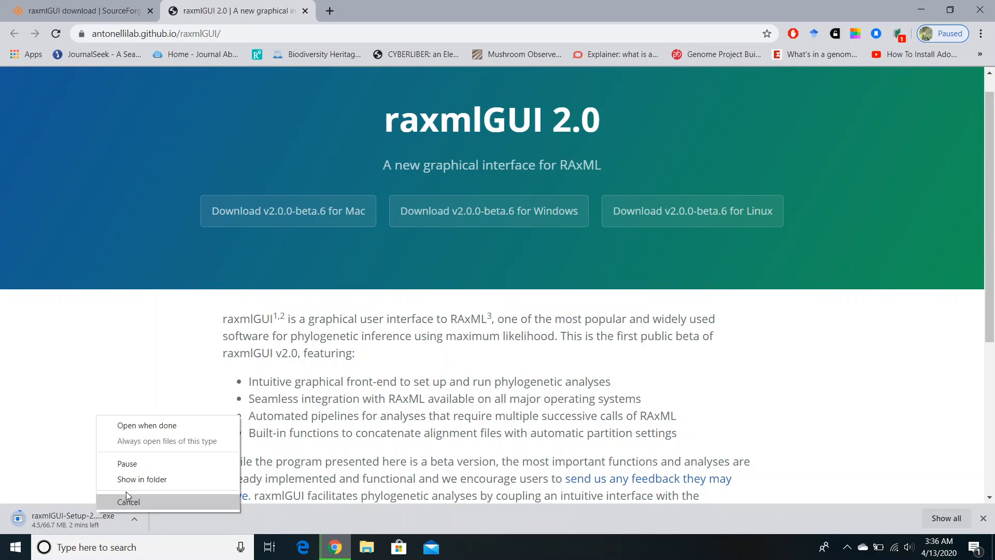
click(129, 501)
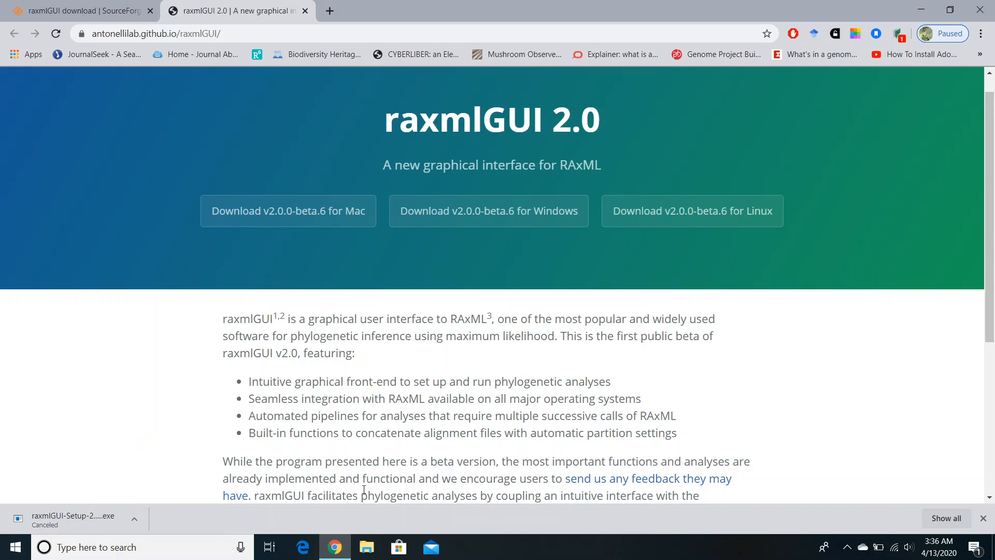
mouse_move(384, 513)
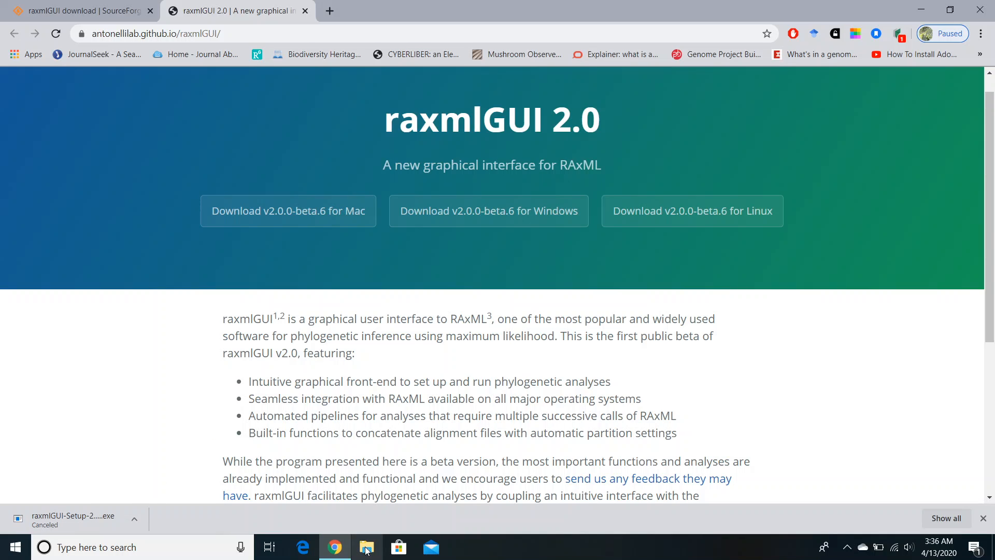
Run the raxmlGUI-Setup-2.0.0-beta.6 installer from the Downloads folder in File Explorer
click(367, 548)
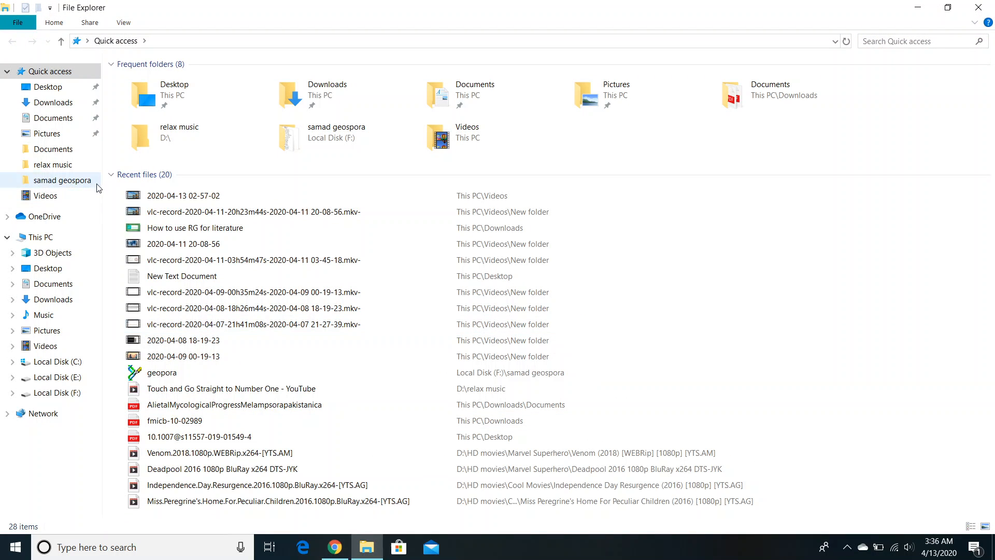
mouse_move(53, 102)
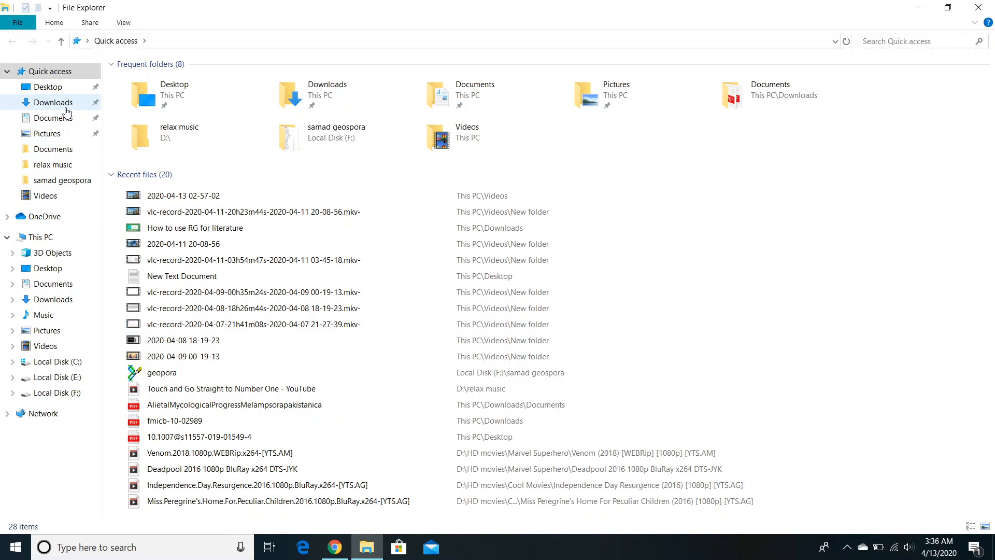
click(53, 102)
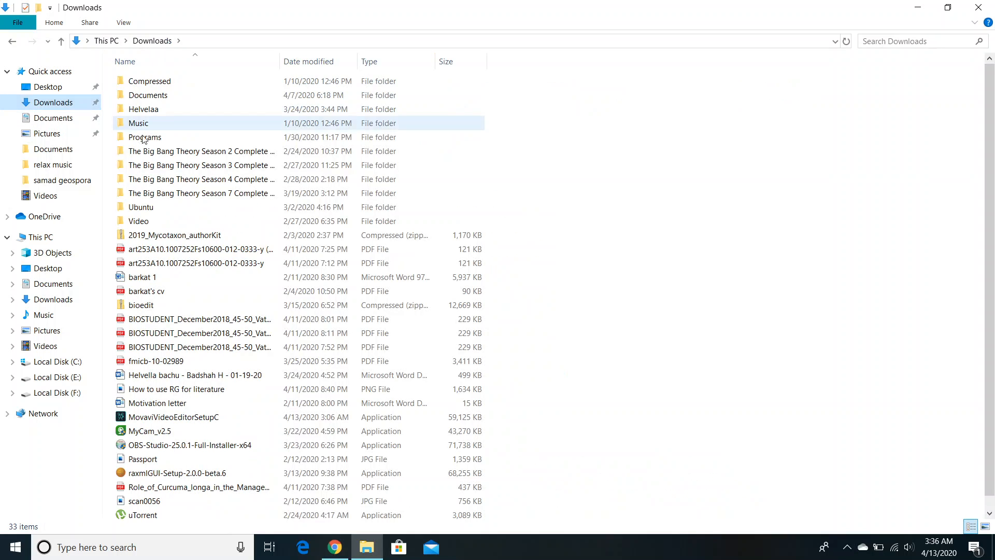
click(200, 318)
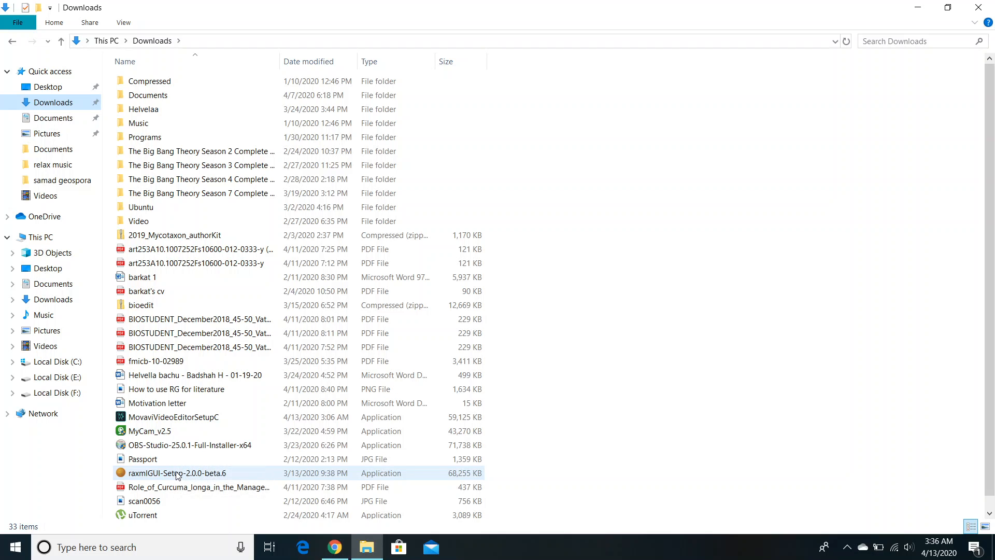
click(176, 473)
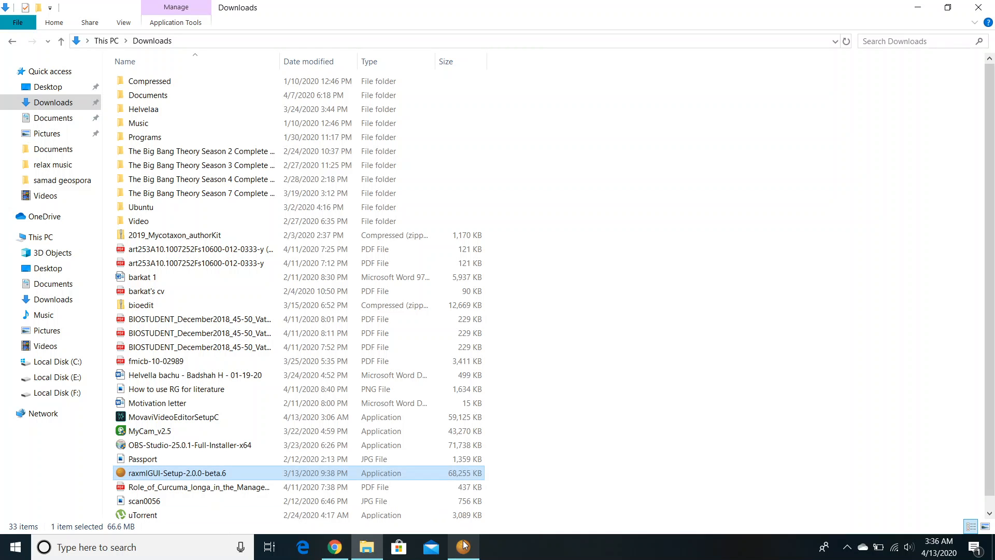
double_click(174, 473)
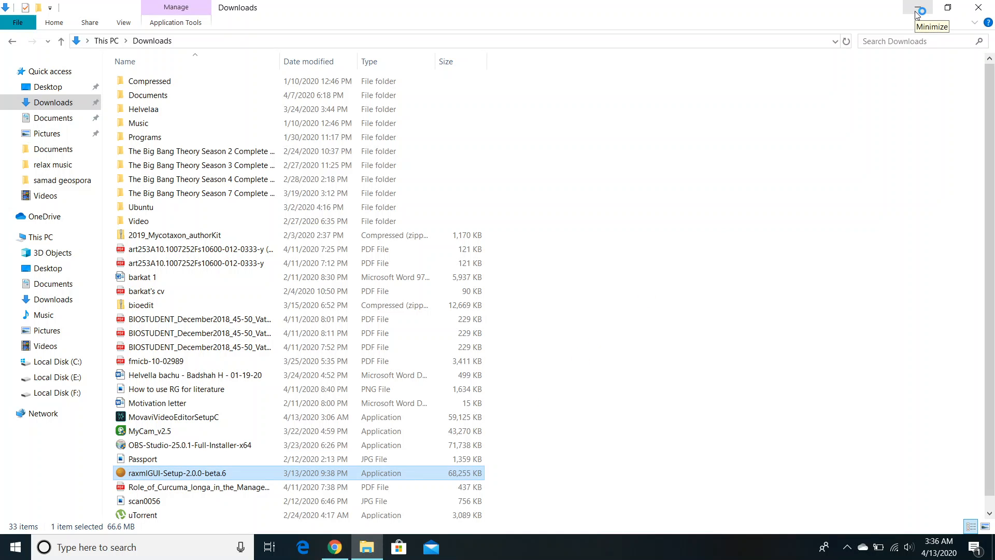
Launch raxmlGUI 2.0 from its shortcut and maximize its main window
double_click(173, 473)
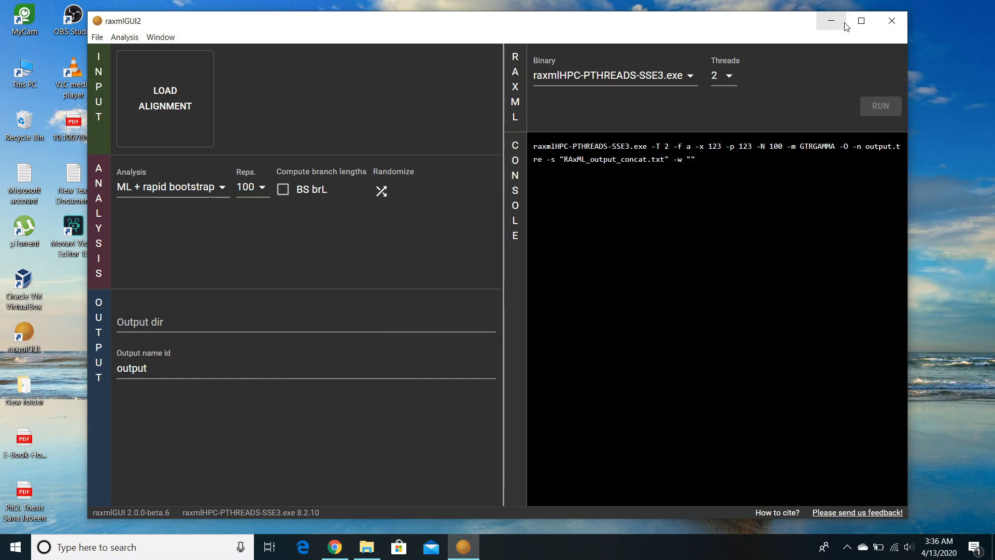
click(861, 21)
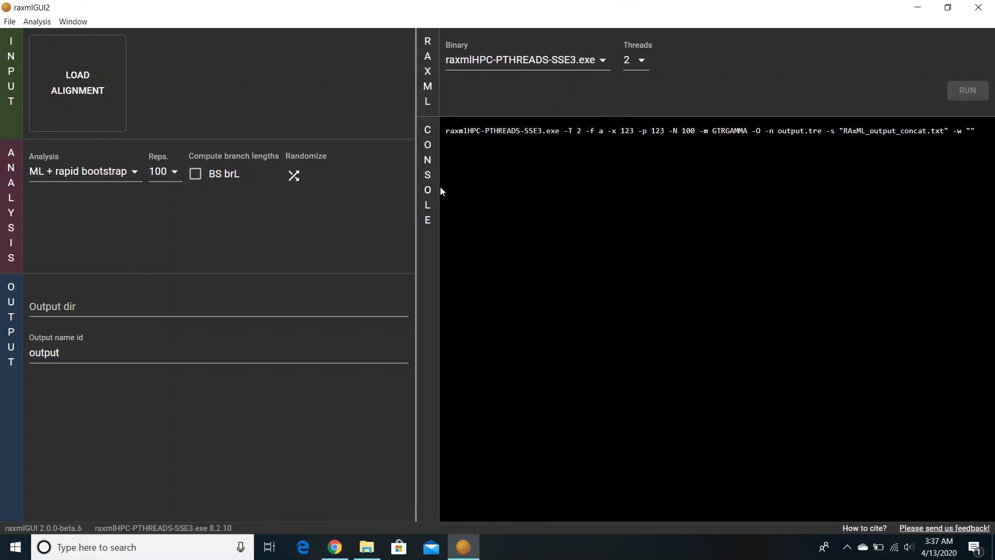
mouse_move(405, 210)
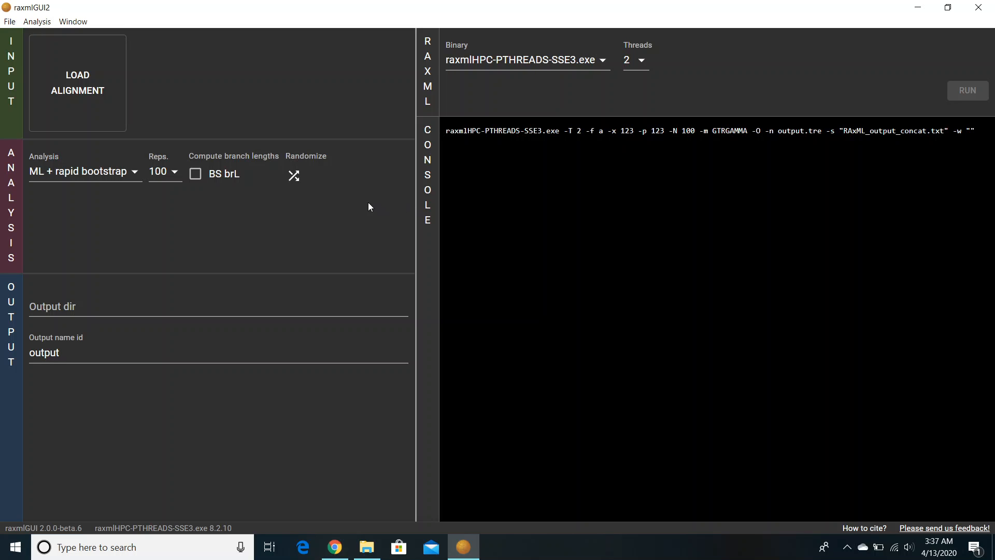
mouse_move(182, 119)
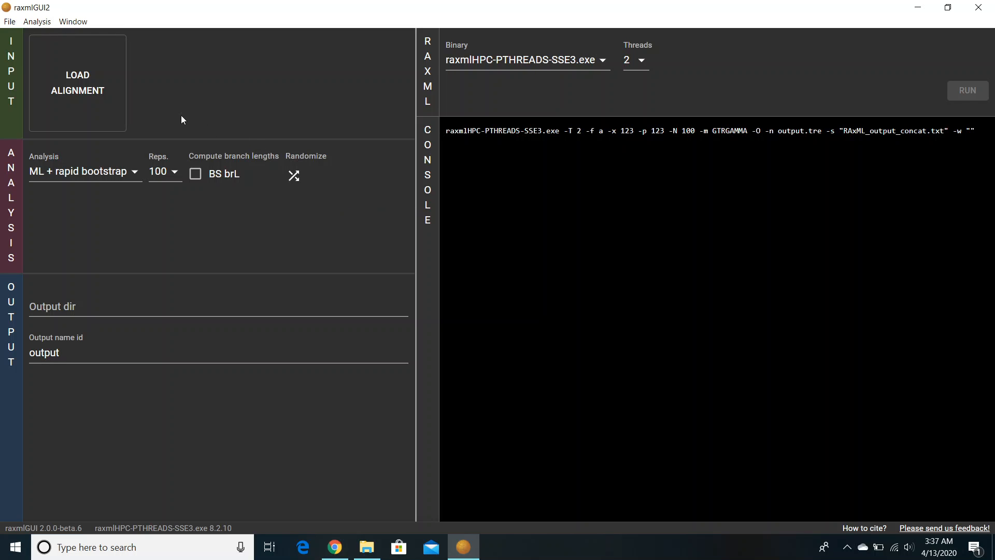
mouse_move(175, 118)
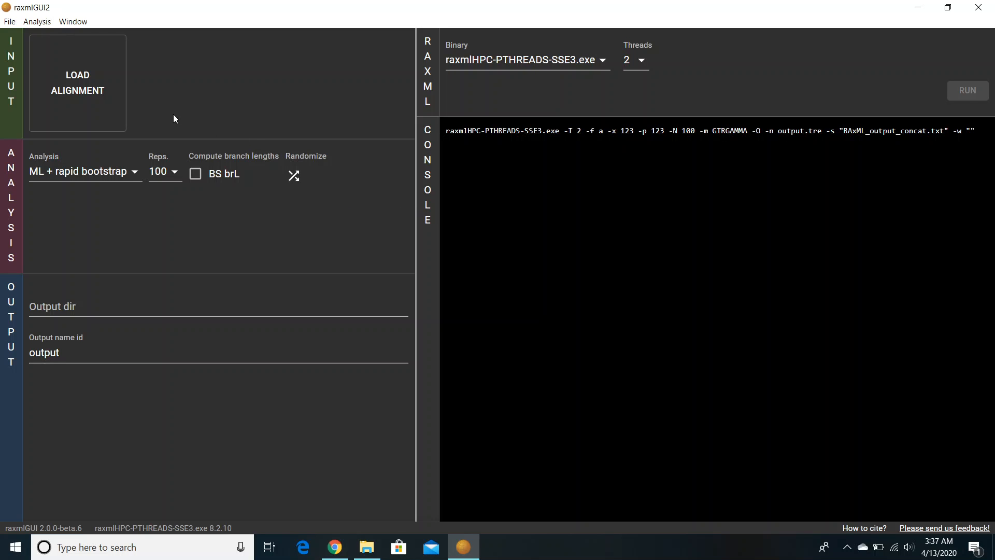
mouse_move(95, 95)
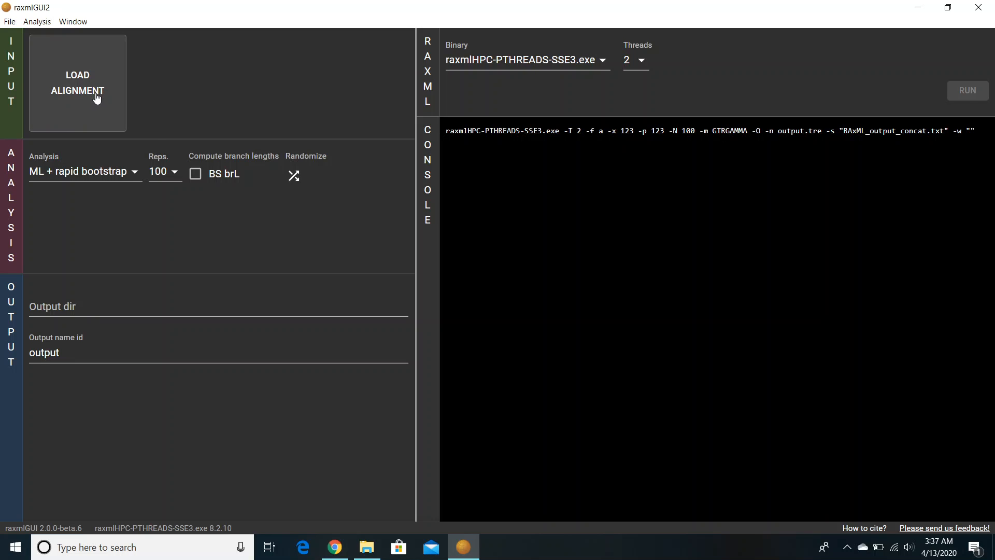
mouse_move(146, 140)
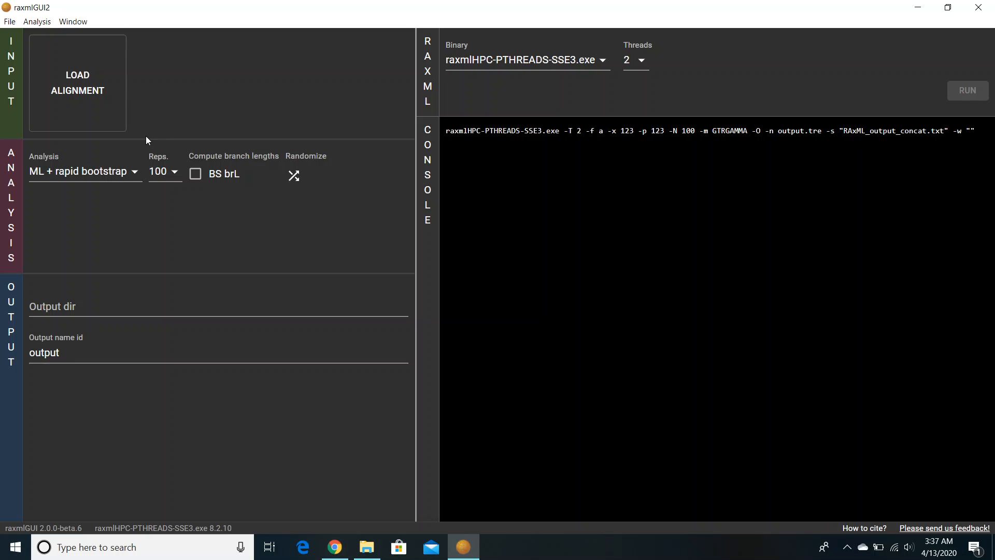
mouse_move(138, 147)
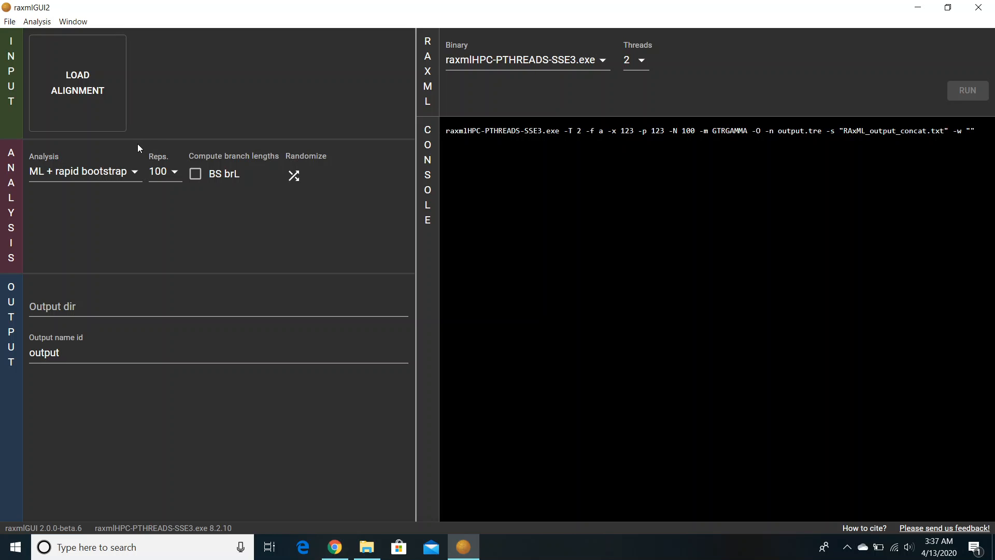
mouse_move(106, 176)
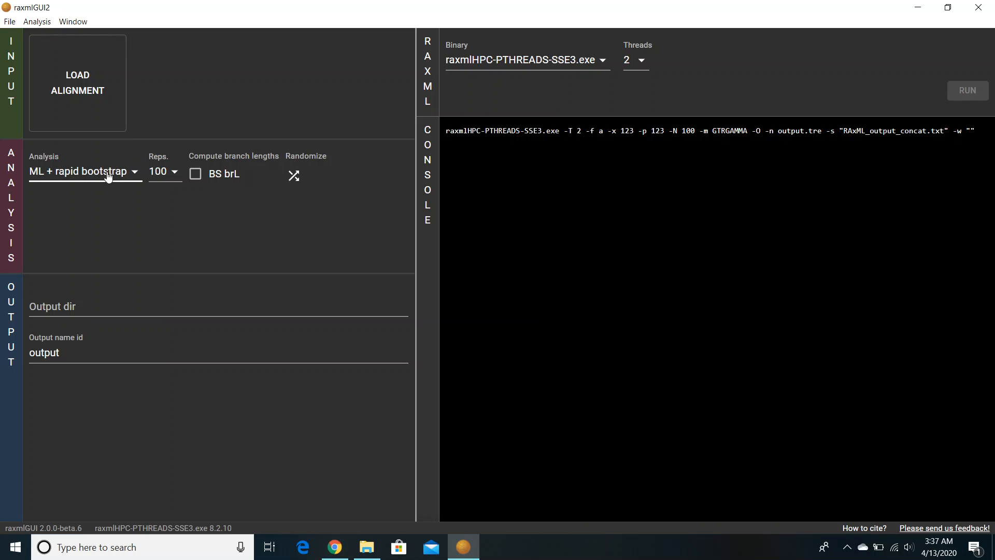
click(83, 171)
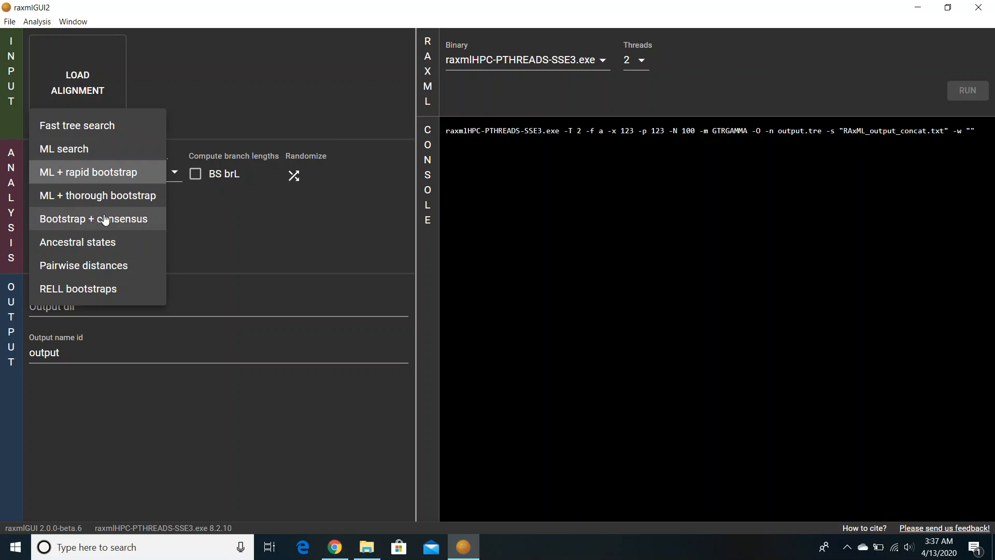
click(89, 172)
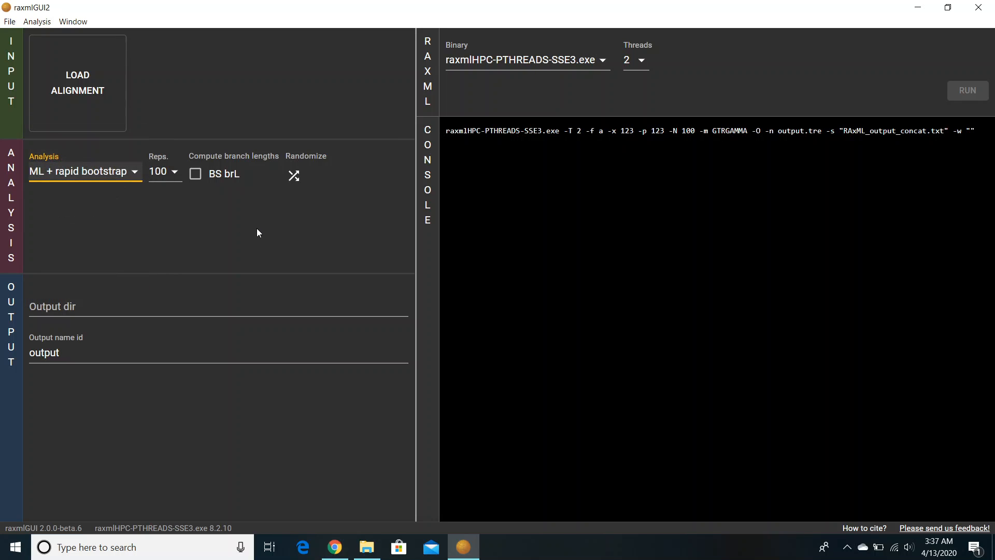
click(164, 172)
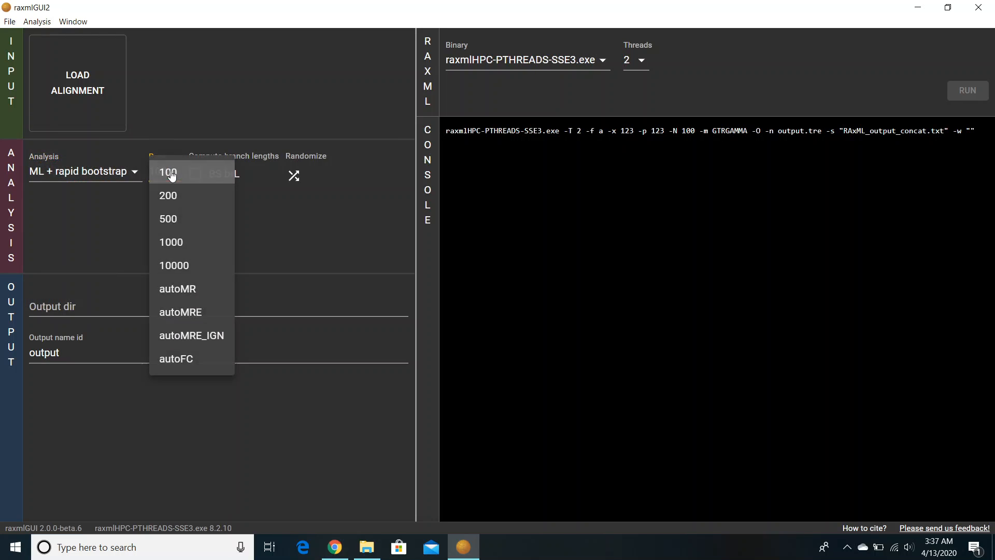
click(168, 172)
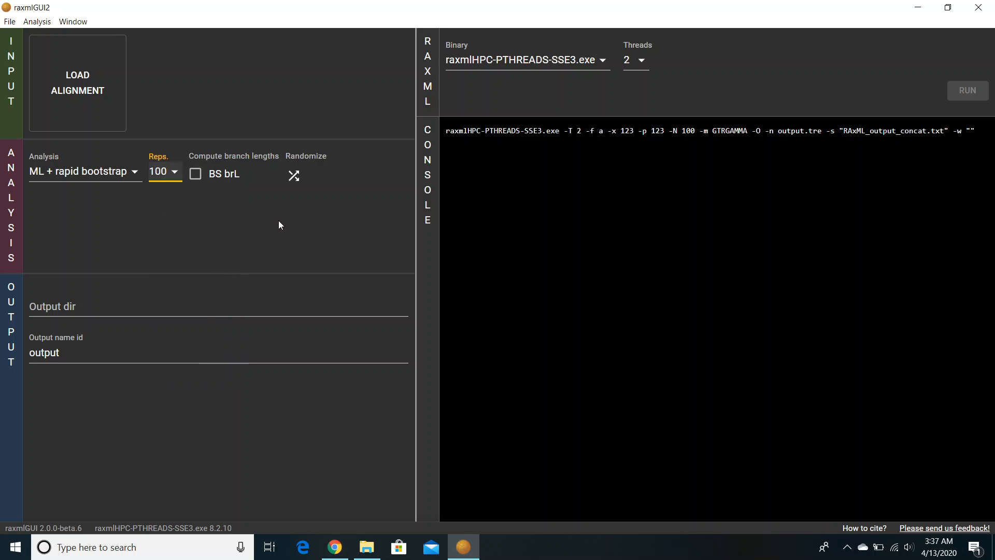
mouse_move(318, 227)
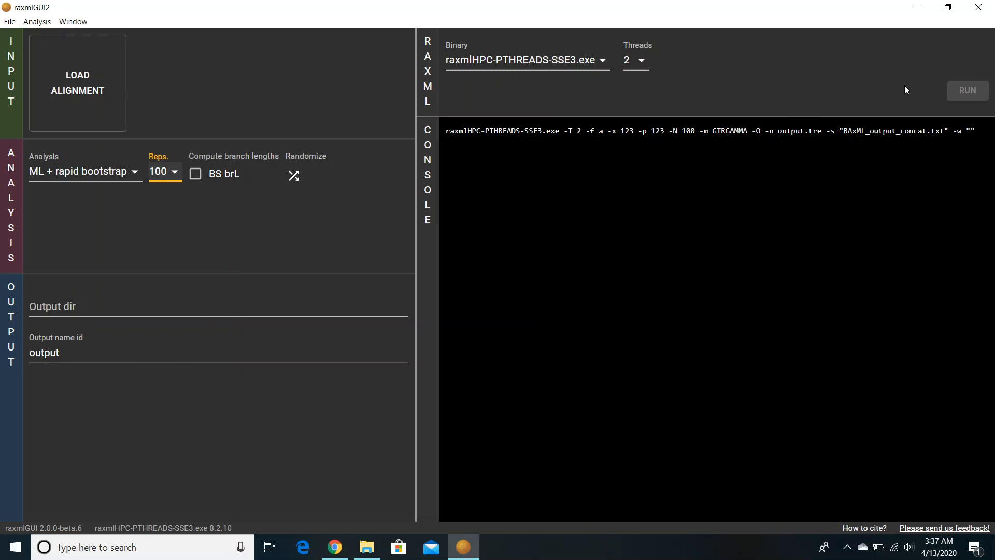
mouse_move(835, 117)
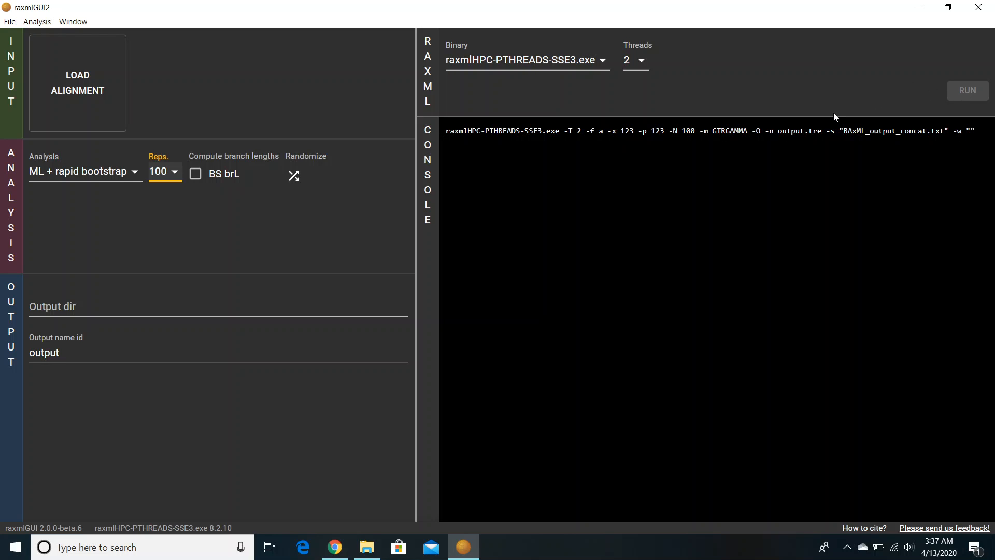
mouse_move(536, 244)
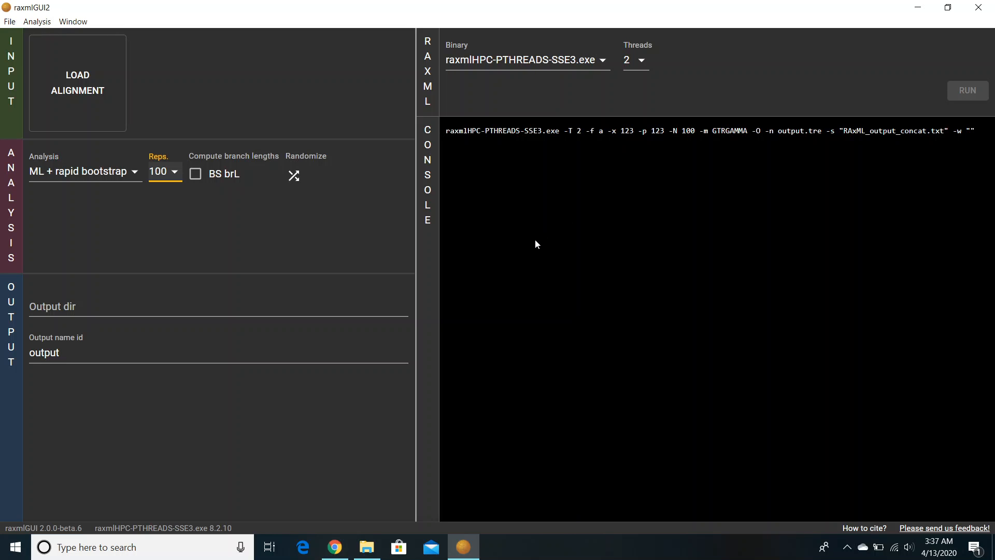
mouse_move(614, 232)
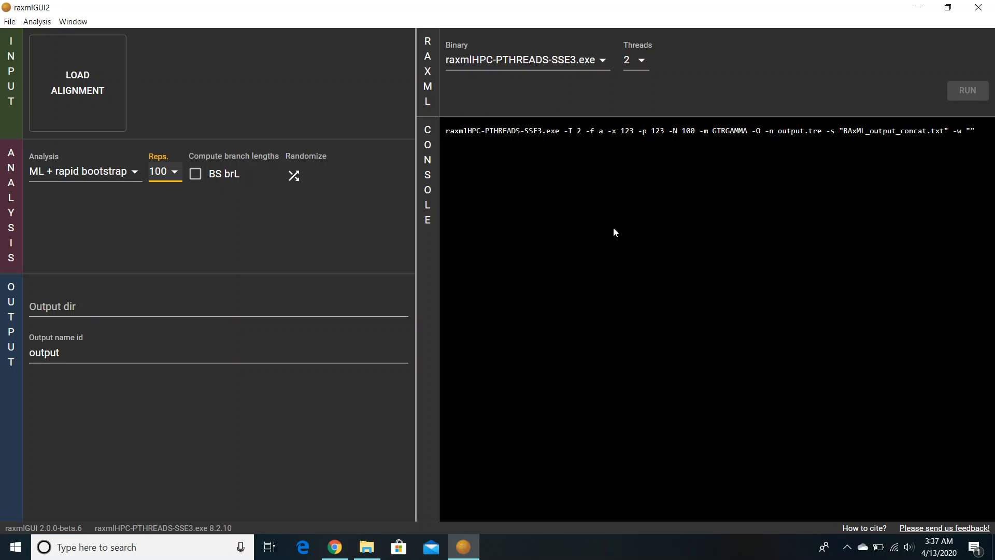
mouse_move(547, 246)
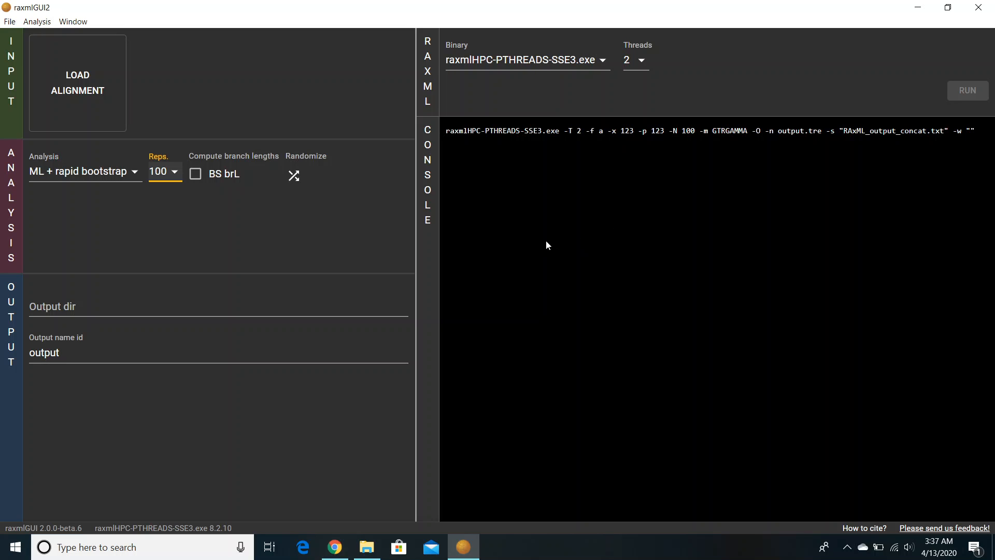
mouse_move(307, 279)
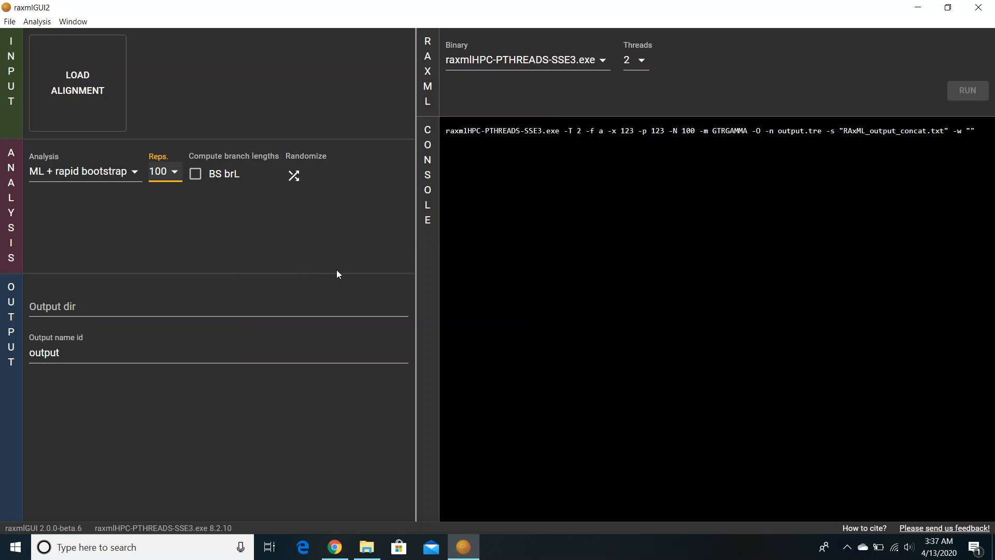
mouse_move(447, 246)
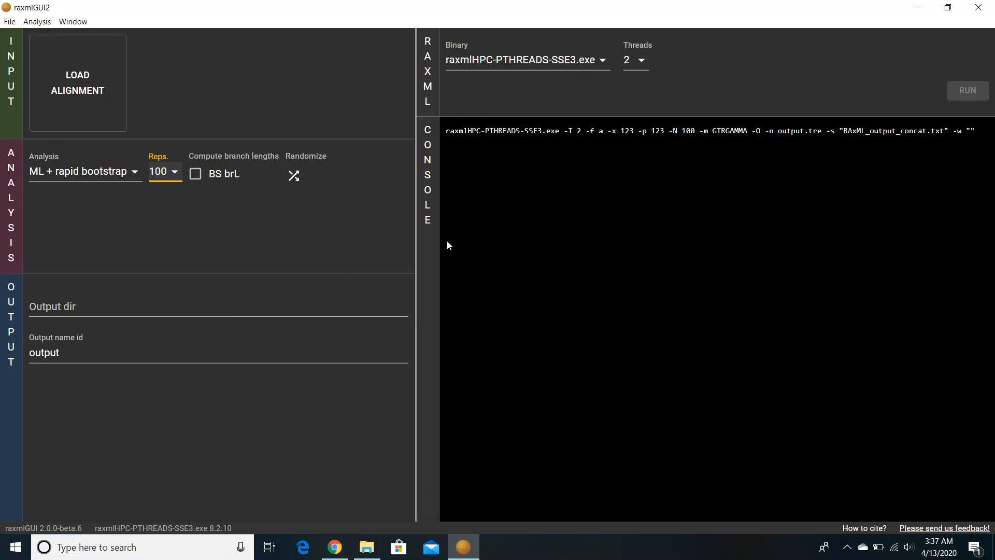